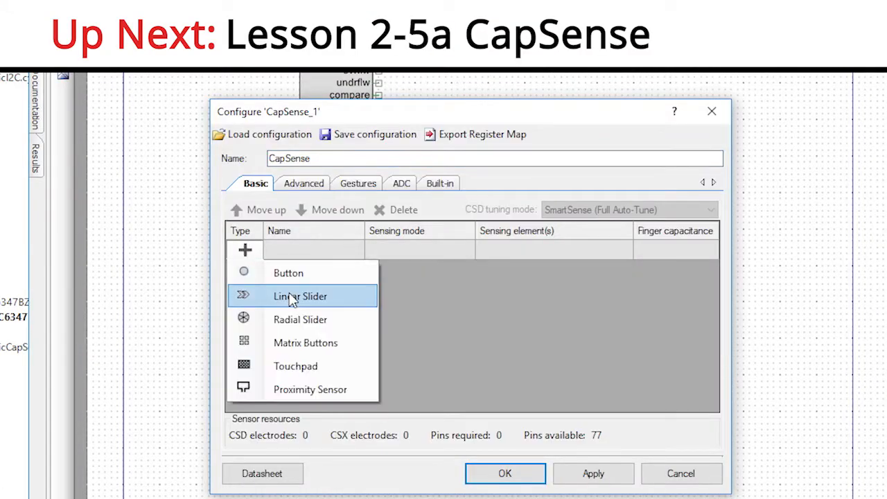
- Address the email to the presenter and give it the subject 'question'
click(300, 297)
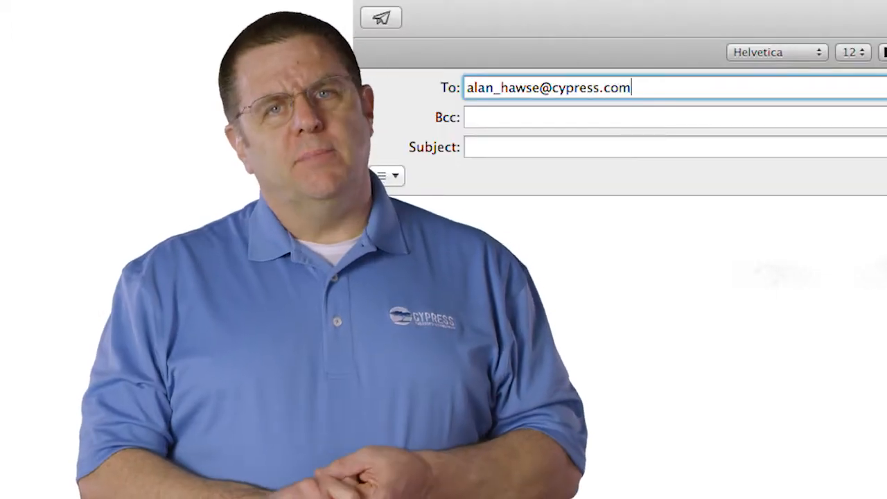
text(question)
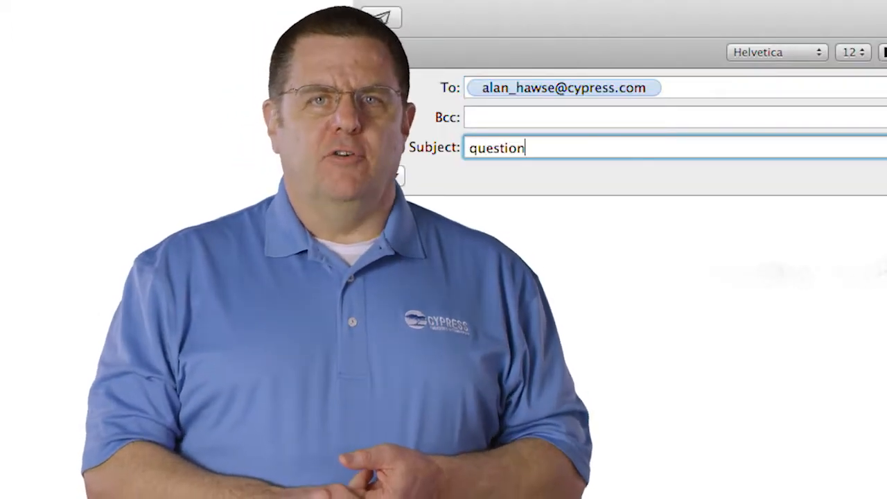